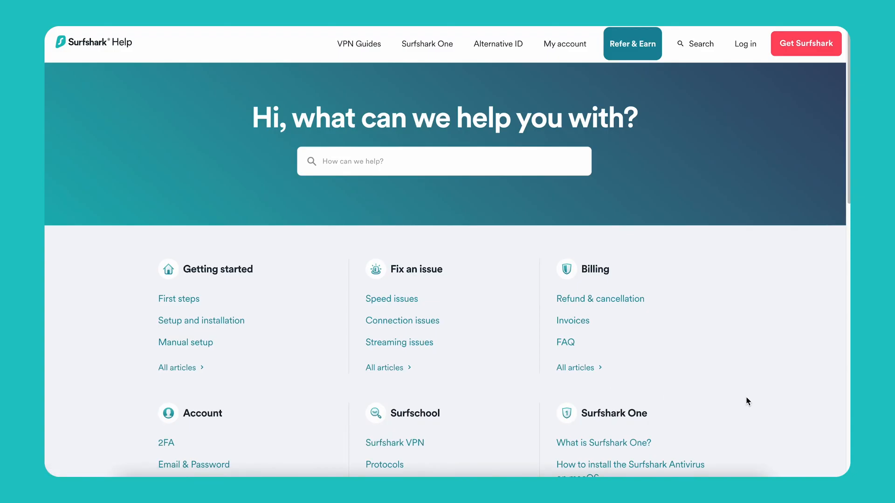
# Step: Scroll to the bottom of the Help Center home page and choose 'Submit a request'
pyautogui.scroll(-3)
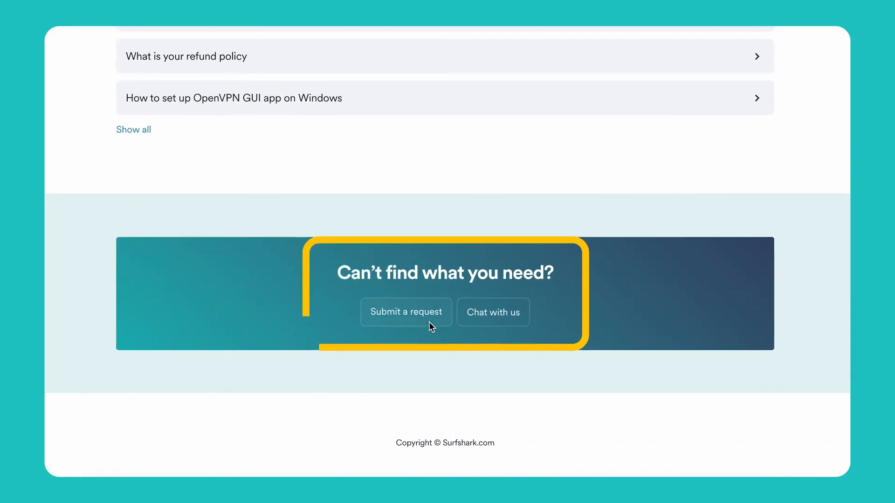
pyautogui.click(406, 313)
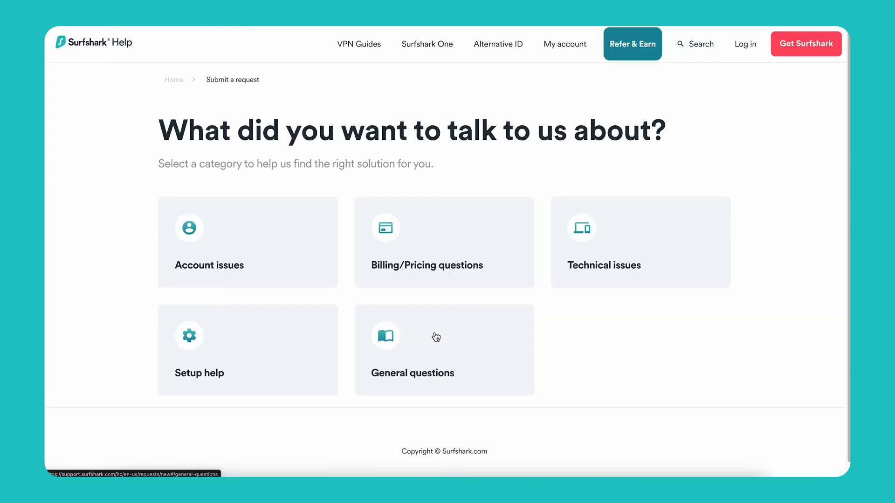
# Step: Pick the email-change request category and scroll through the request form's fields
pyautogui.click(247, 242)
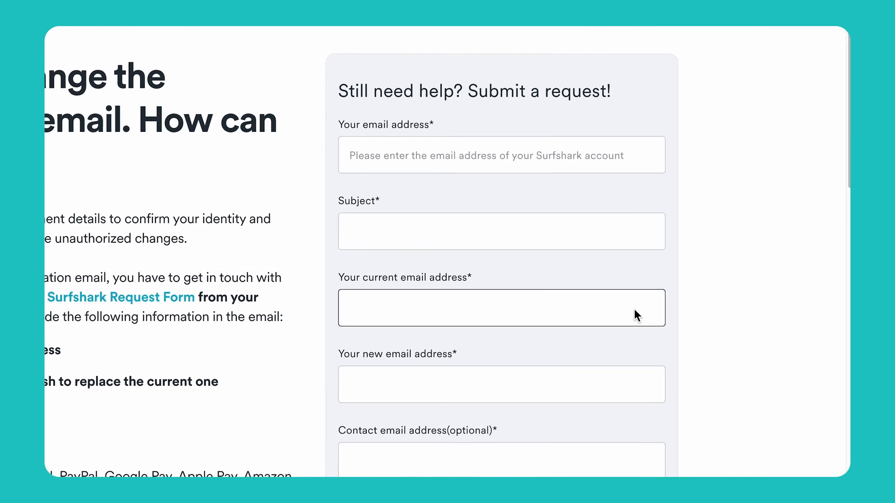
pyautogui.scroll(-3)
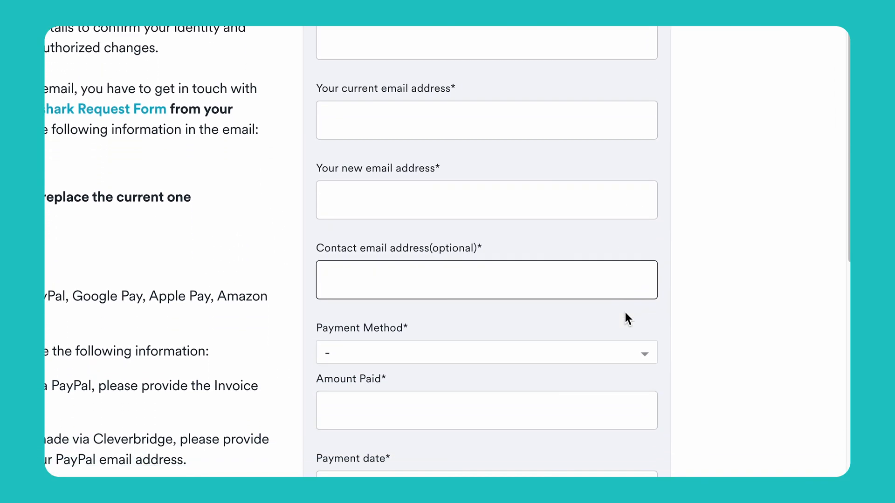
pyautogui.scroll(-3)
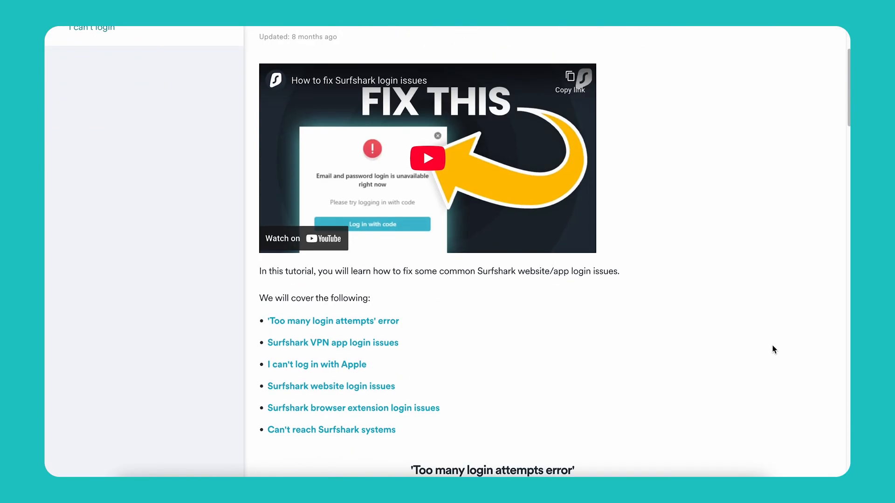
# Step: Scroll the login-issues article down to the Surfshark VPN app login issues section
pyautogui.scroll(-3)
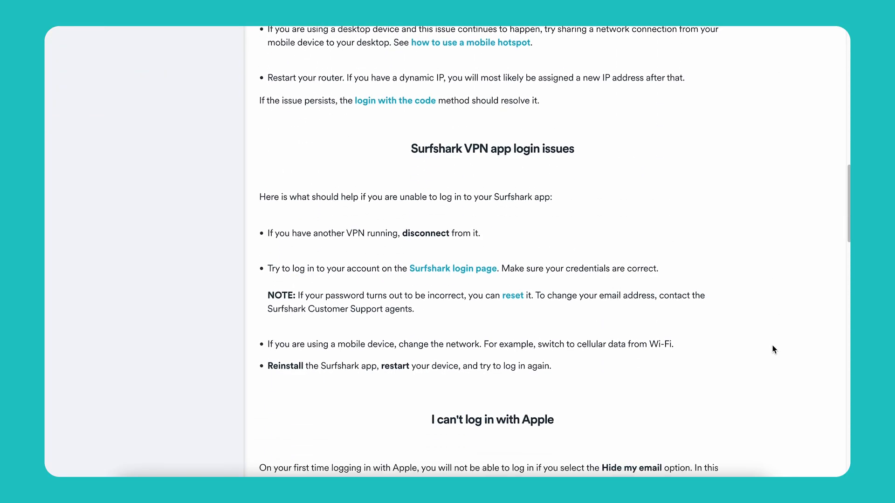